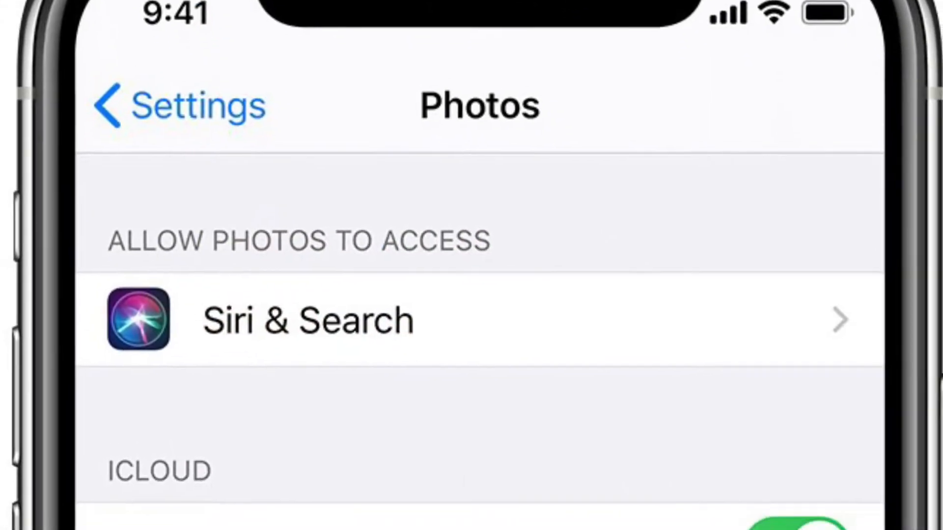
# Choose Google Photos as destination with all 5392 photos and 544 videos ticked, and continue
pyautogui.scroll(-3)
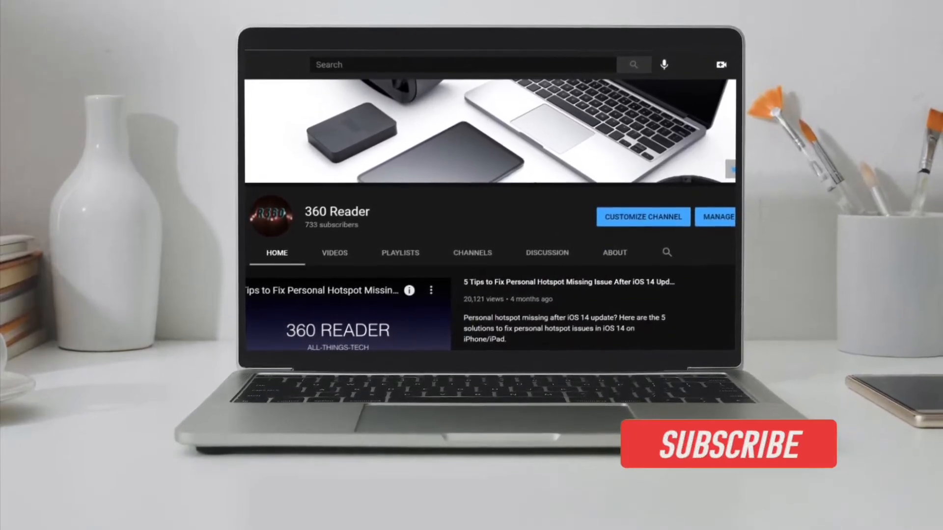
pyautogui.click(726, 445)
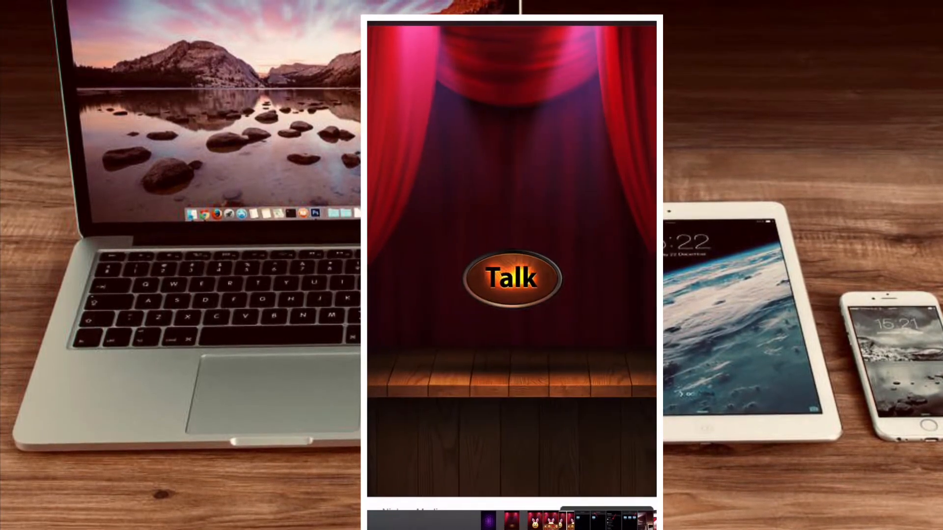
pyautogui.click(510, 277)
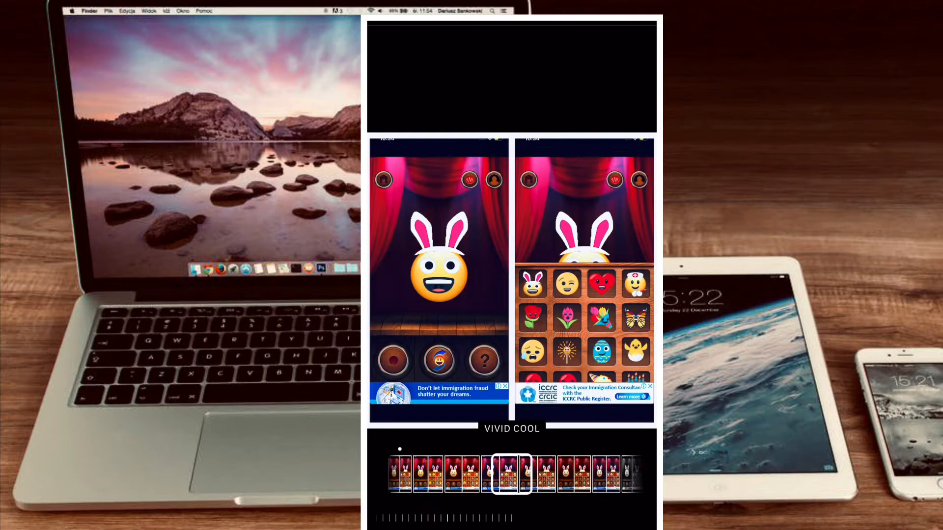
pyautogui.click(509, 486)
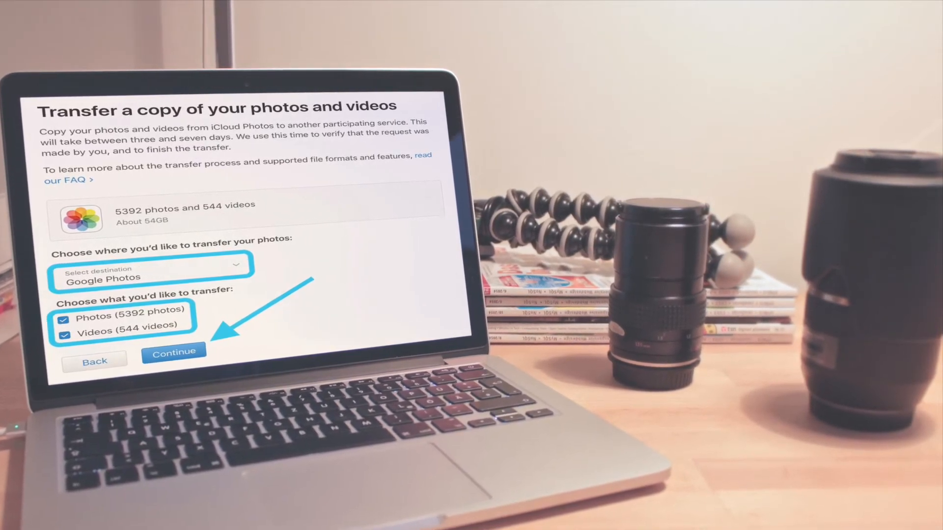
# Allow Apple Data and Privacy to add to the Google Photos library in Google's permission dialog
pyautogui.click(175, 352)
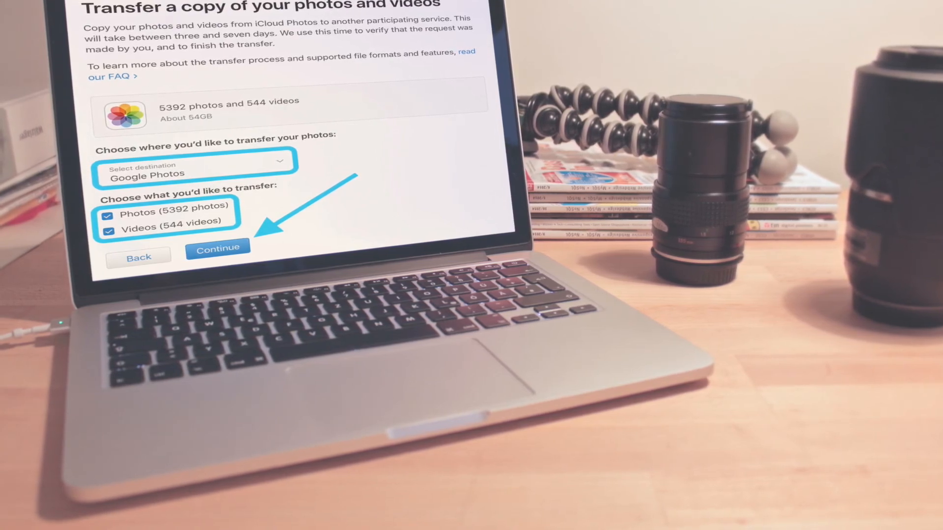
pyautogui.click(218, 248)
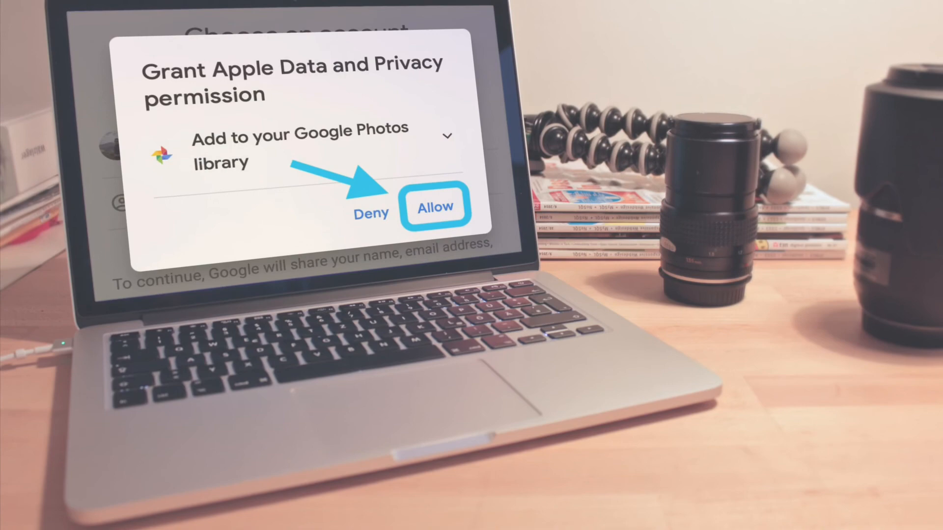